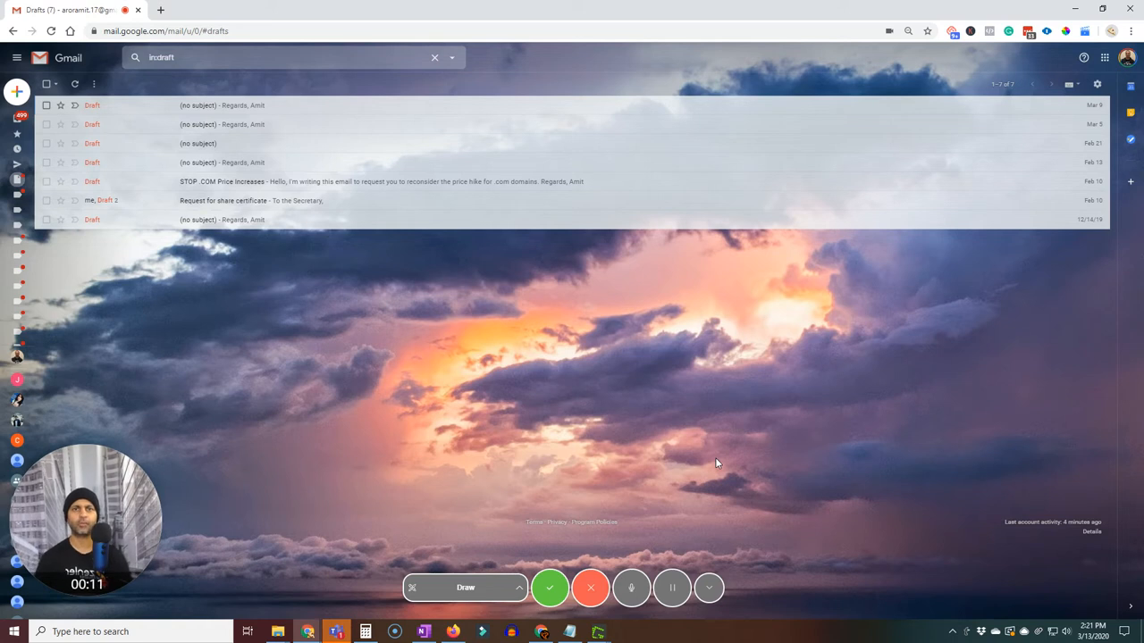
{"action": "mouse_move", "coordinate": [598, 378]}
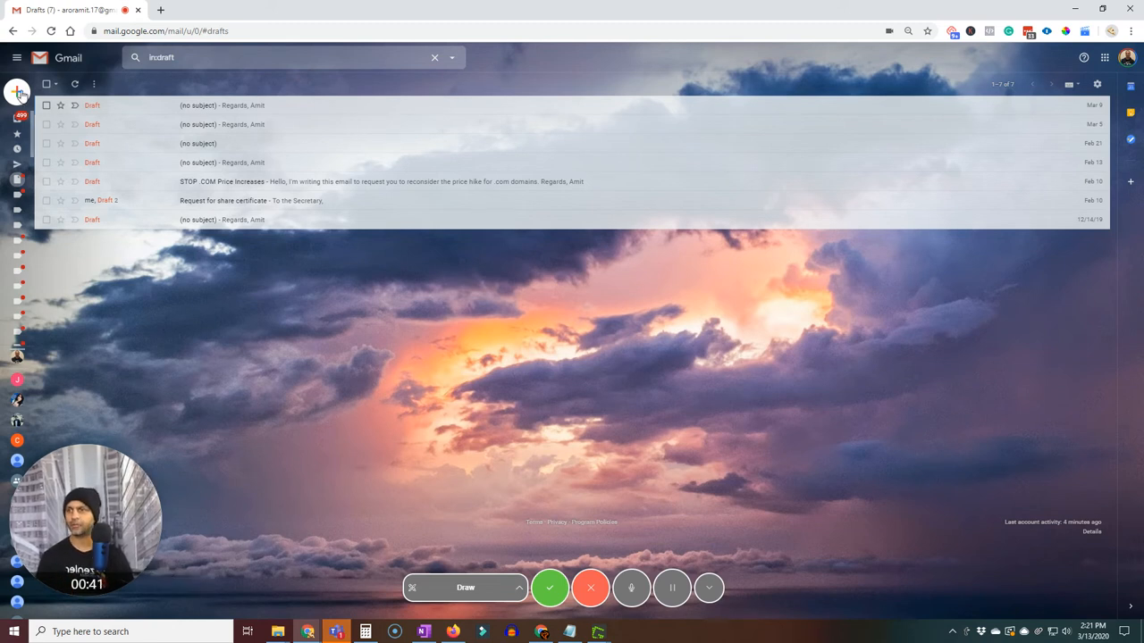
Start a new Gmail message that contains only the Regards, Amit signature.
{"action": "left_click", "coordinate": [16, 92]}
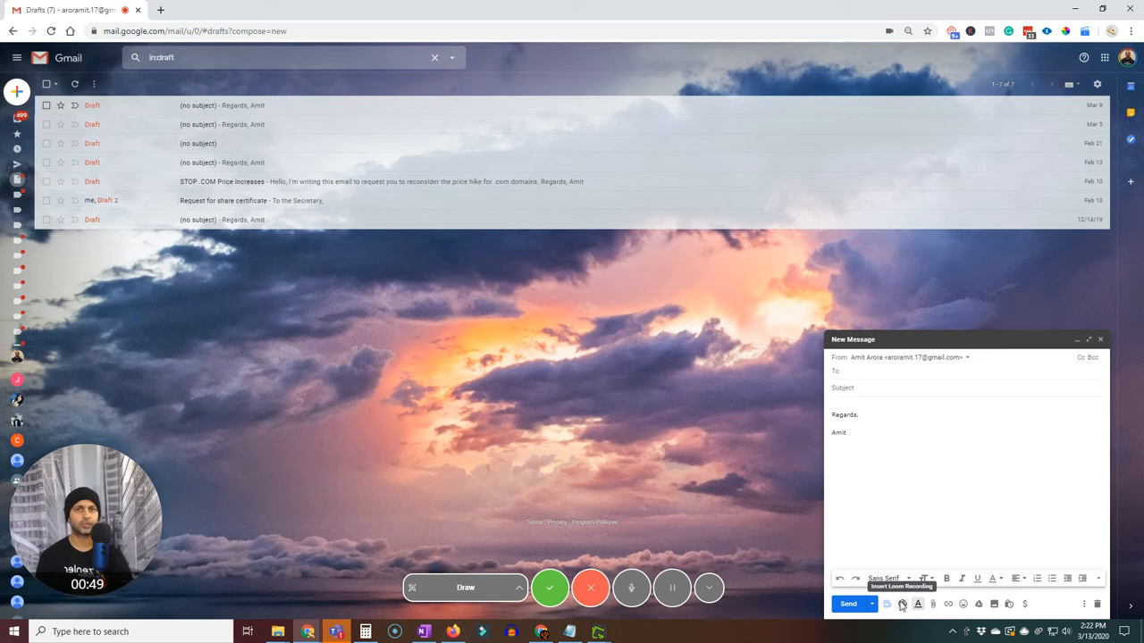
Open the StoryXpress video library and browse its Created, Uploaded and Recorded tabs.
{"action": "left_click", "coordinate": [902, 605]}
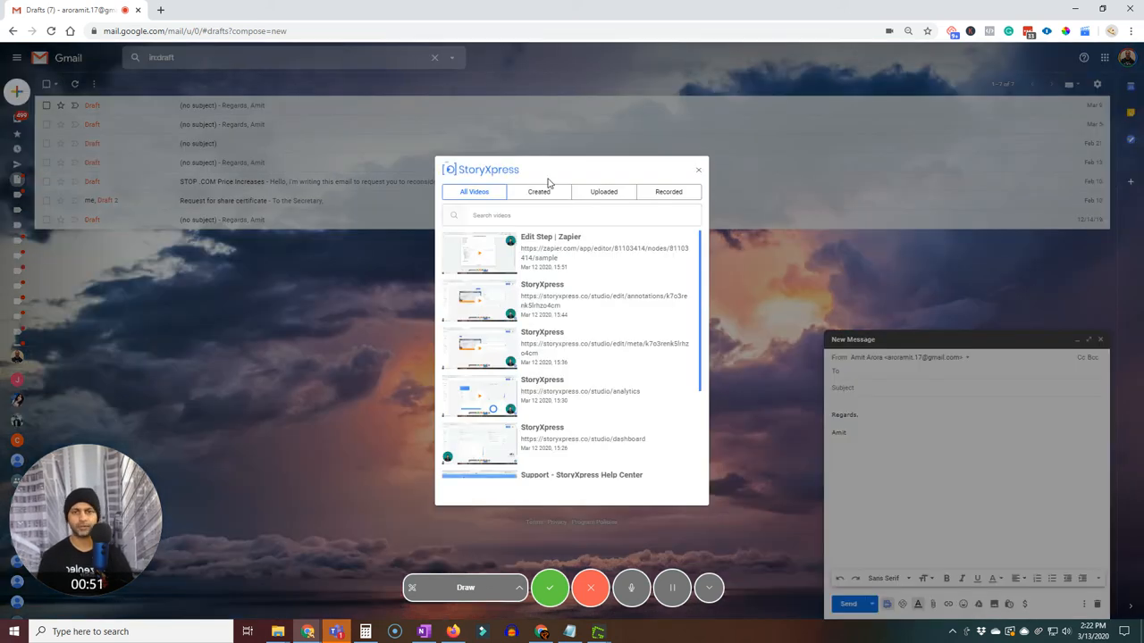
{"action": "scroll", "scroll_direction": "down", "scroll_amount": 3}
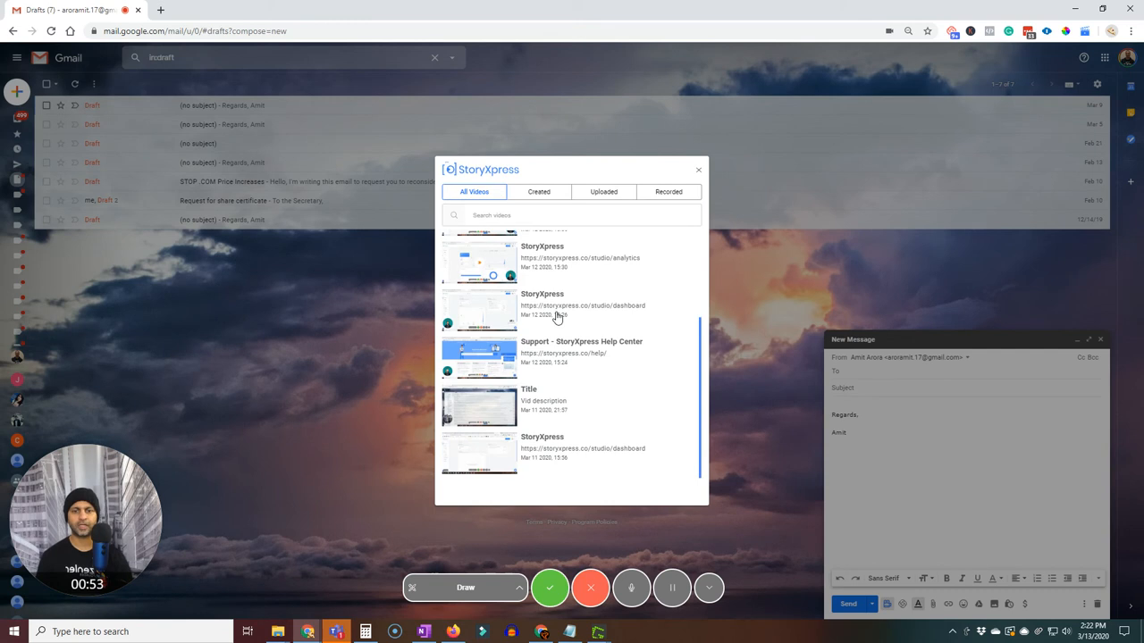
{"action": "left_click", "coordinate": [538, 191]}
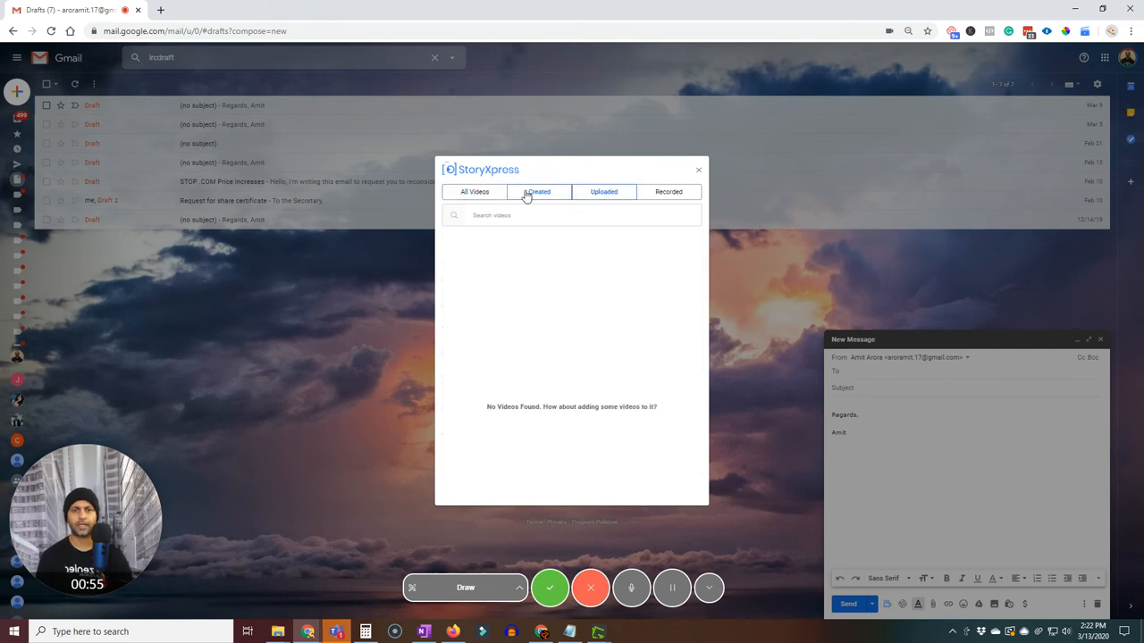
{"action": "left_click", "coordinate": [669, 191]}
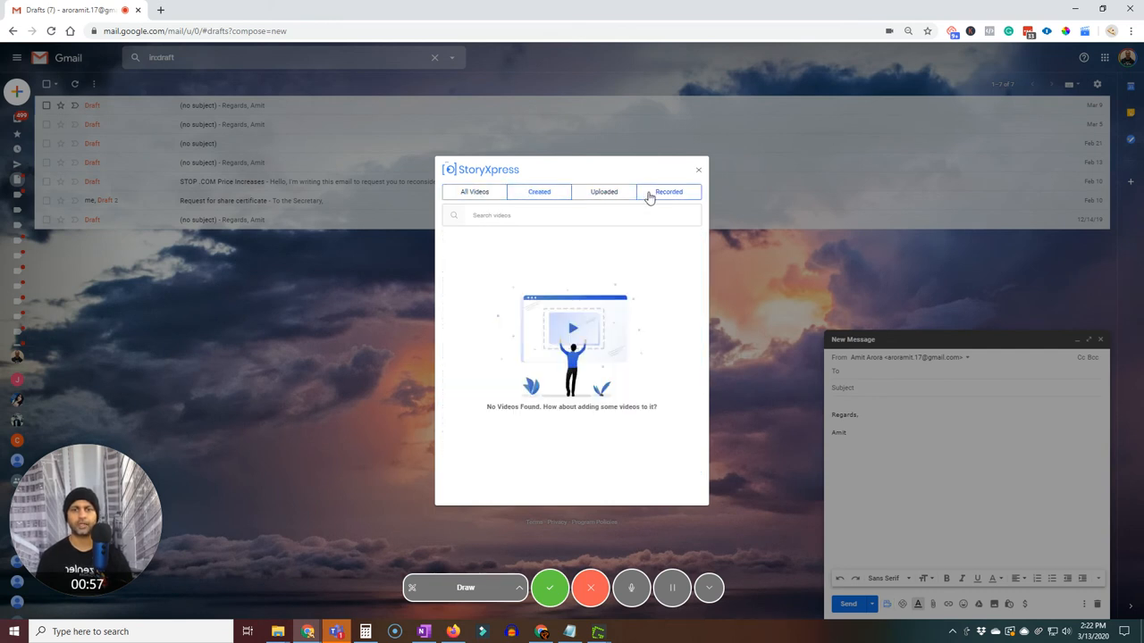
{"action": "left_click", "coordinate": [669, 192]}
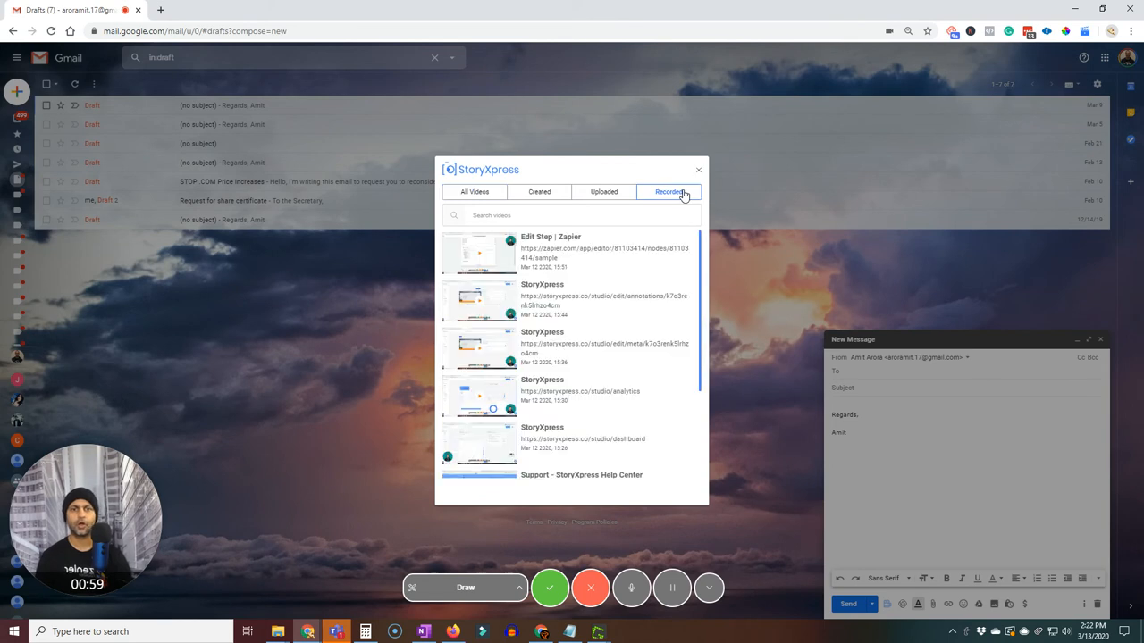
{"action": "mouse_move", "coordinate": [599, 376]}
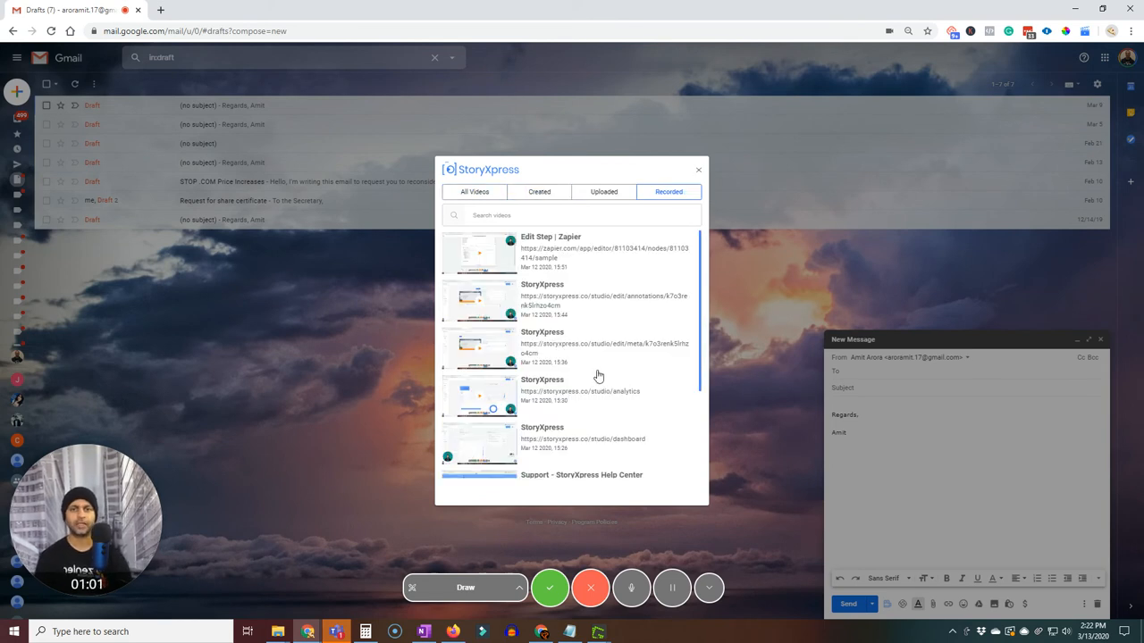
Insert the Edit Step | Zapier video into the draft and select Regards in the body.
{"action": "left_click", "coordinate": [479, 252]}
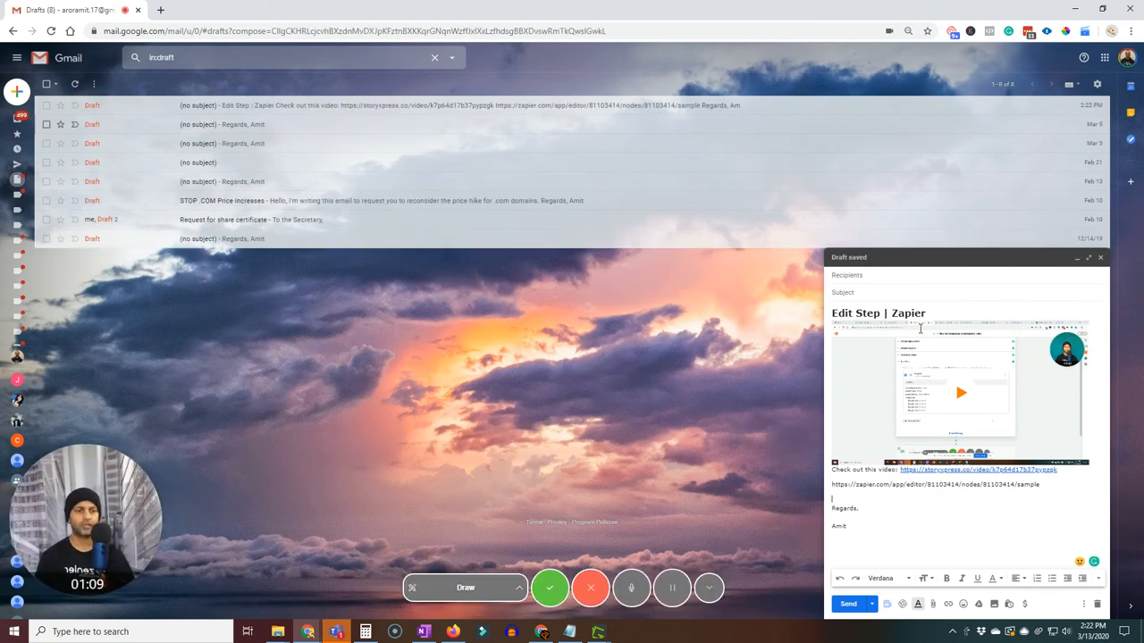
{"action": "double_click", "coordinate": [844, 508]}
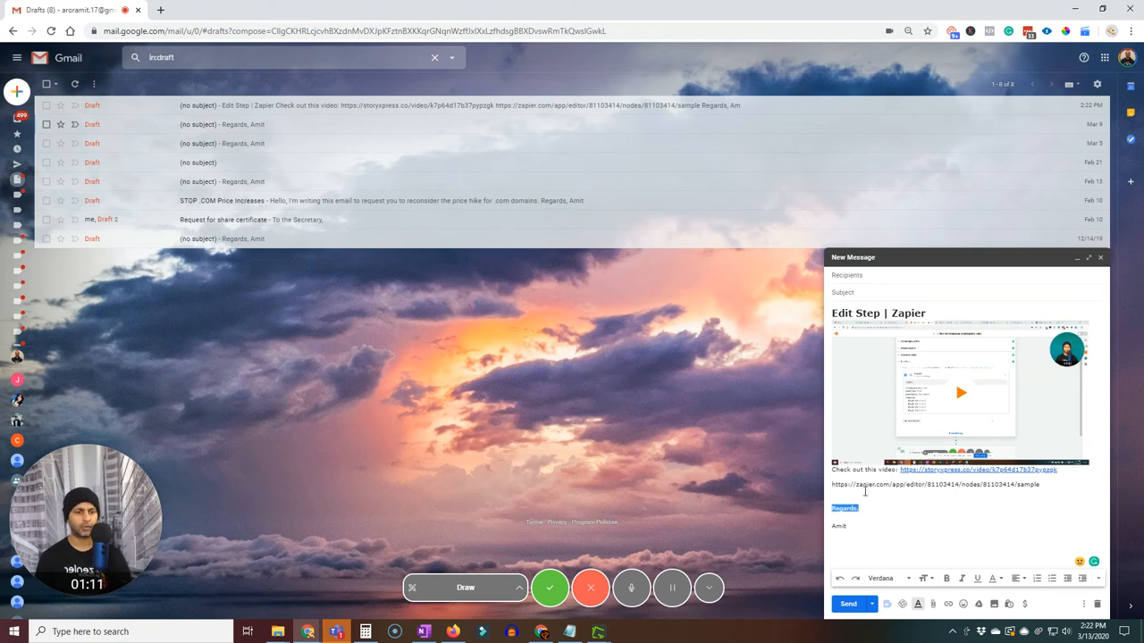